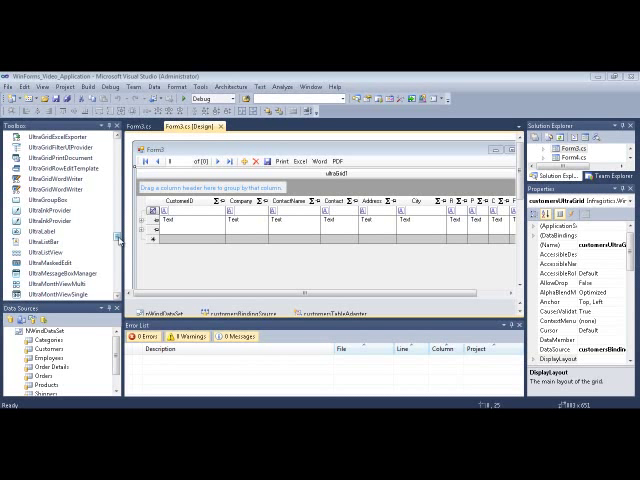
pyautogui.moveTo(120, 240)
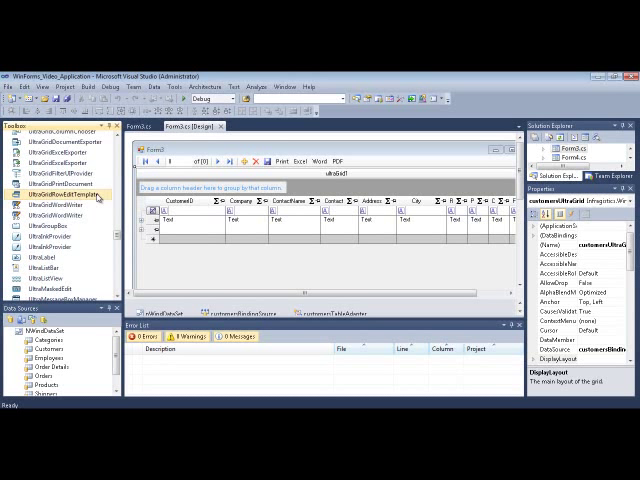
pyautogui.moveTo(96, 198)
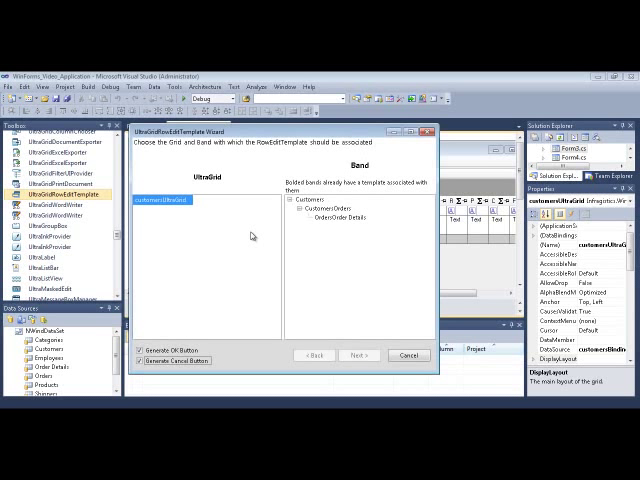
# Choose the customers UltraGrid and its Customers band for the template, then advance.
pyautogui.click(162, 200)
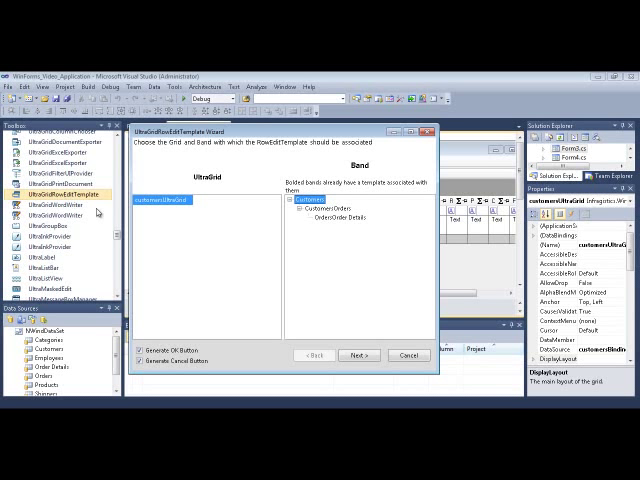
pyautogui.moveTo(218, 268)
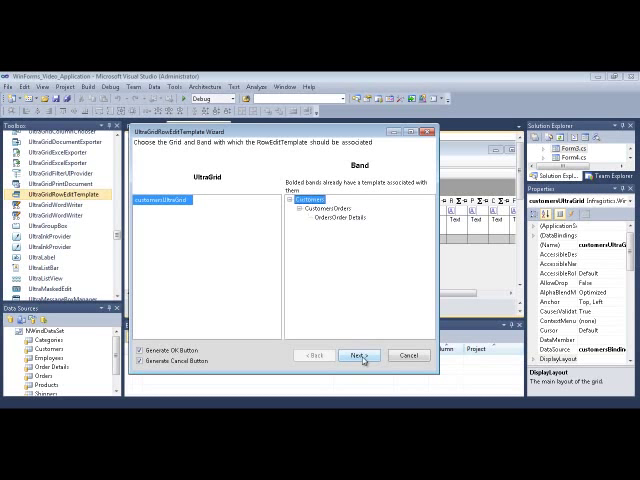
pyautogui.click(356, 356)
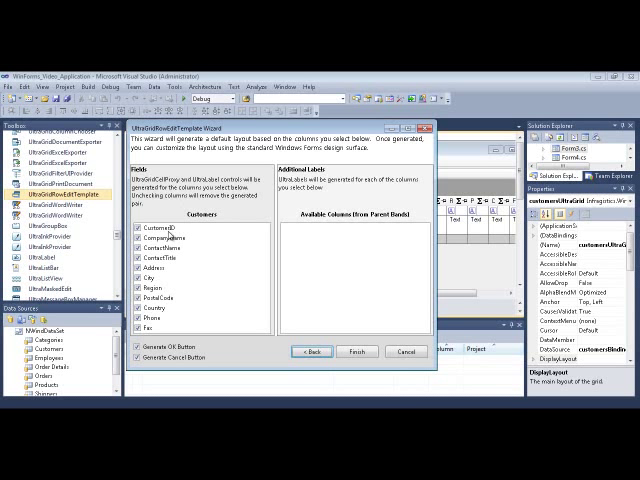
# Finish the wizard with all Customers columns and Generate OK and Cancel Buttons checked.
pyautogui.click(136, 352)
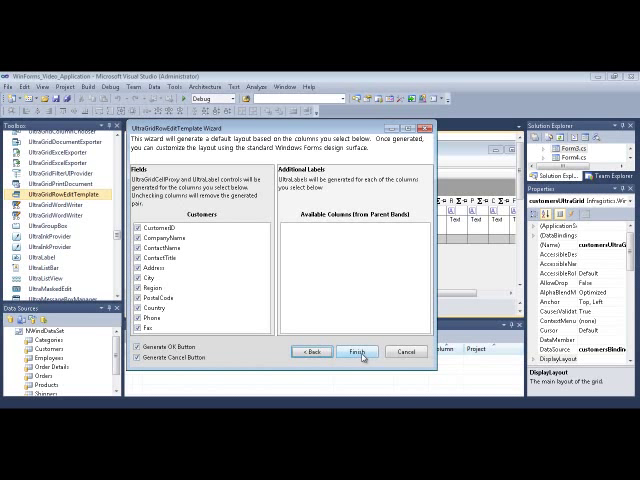
pyautogui.click(356, 350)
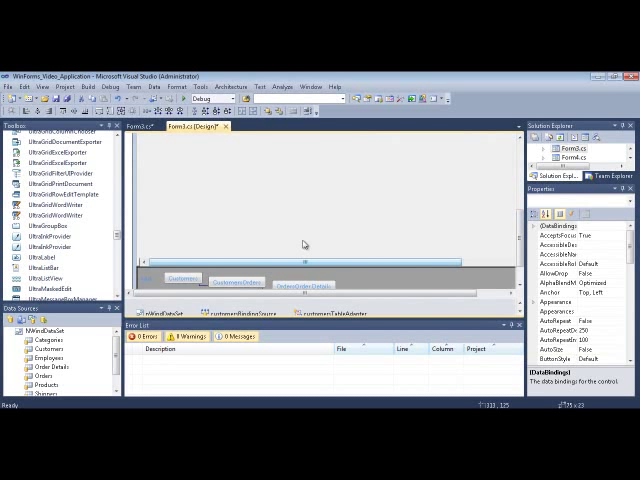
pyautogui.click(460, 296)
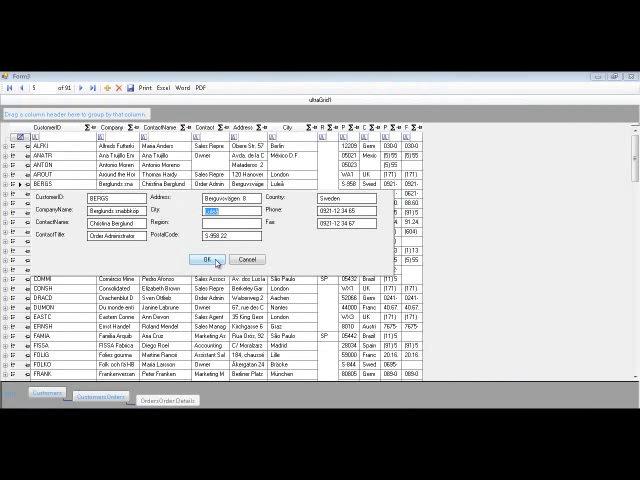
# Confirm the customer row edit with OK, closing its pop-up template.
pyautogui.click(220, 260)
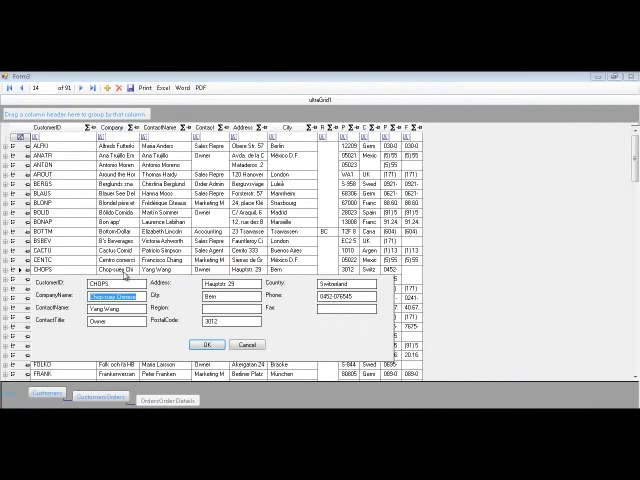
pyautogui.moveTo(136, 318)
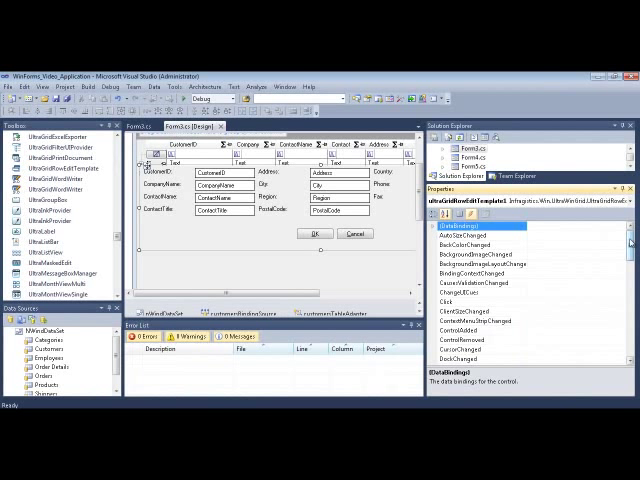
# Scroll through the event list for ultraGridRowEditTemplate1.
pyautogui.scroll(-3)
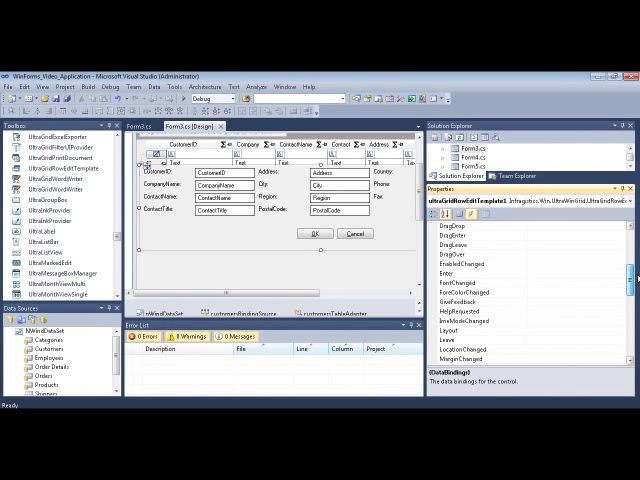
pyautogui.scroll(-3)
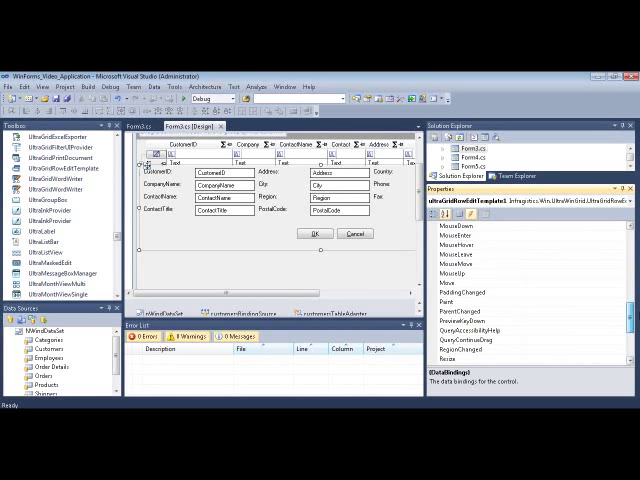
pyautogui.scroll(-3)
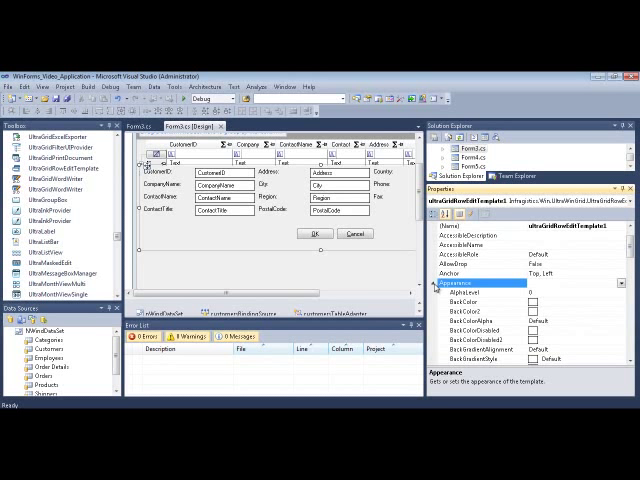
# Set the row edit template's Appearance BackColor to an orange colour.
pyautogui.scroll(-3)
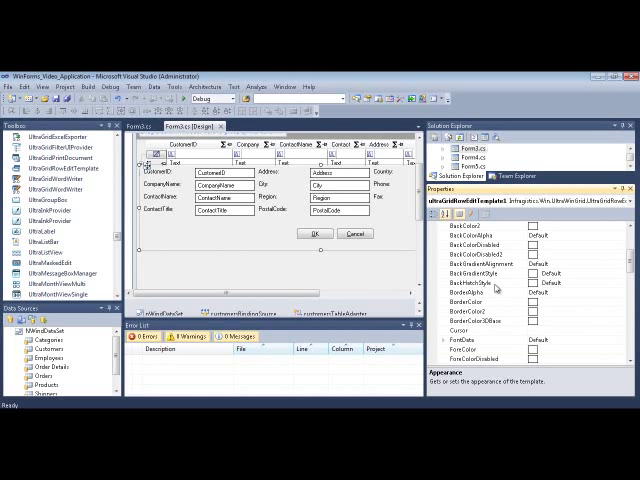
pyautogui.click(470, 252)
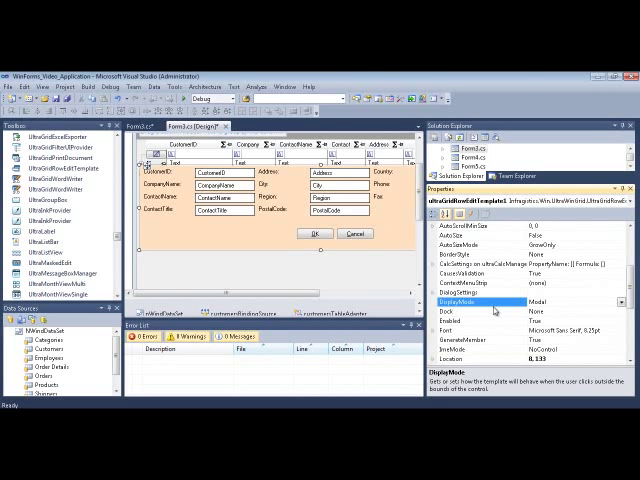
pyautogui.click(610, 298)
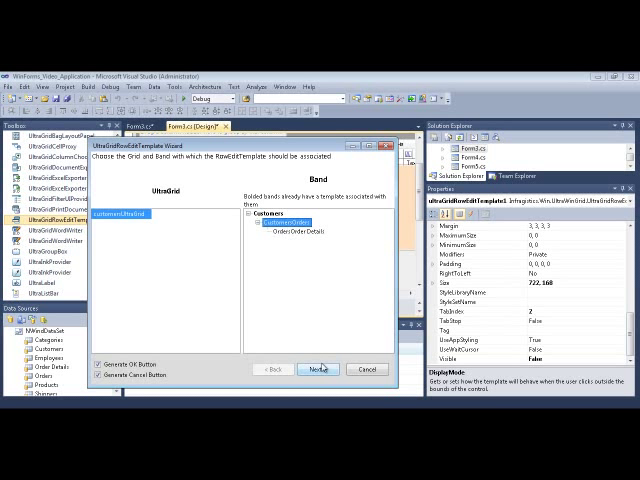
# Select the Orders band, advance, and check order fields plus CustomerID and CompanyName labels.
pyautogui.click(320, 368)
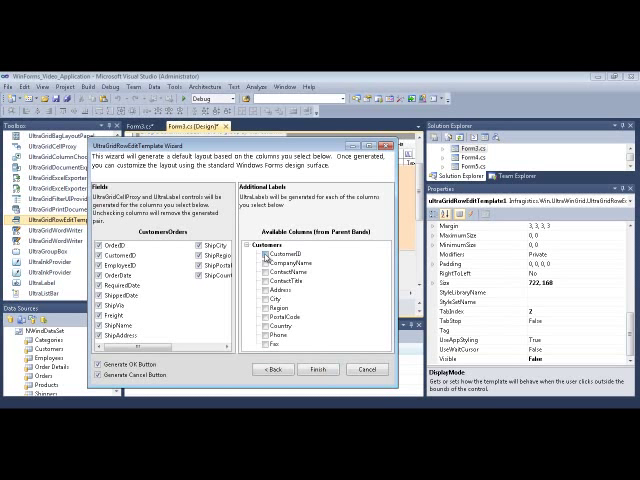
pyautogui.click(260, 258)
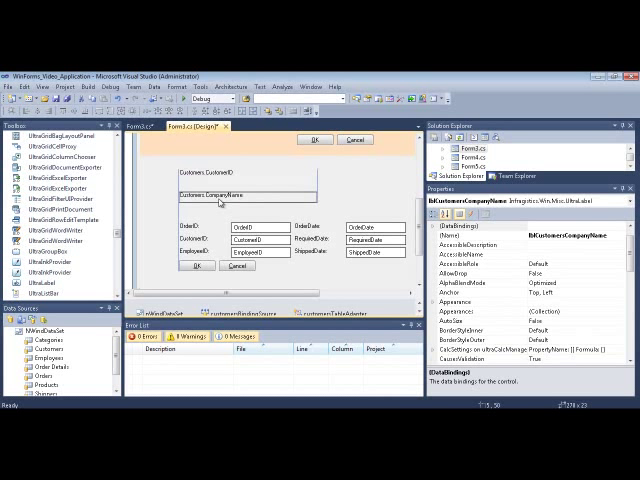
# Select the Customers.CustomerID label on the generated orders template for restyling.
pyautogui.click(222, 178)
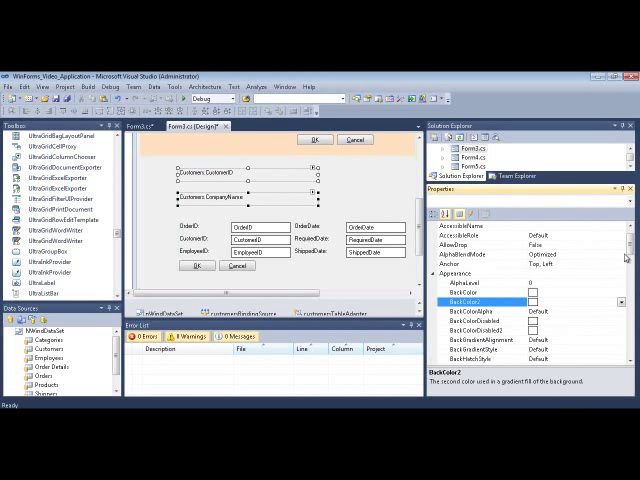
# Scroll to Appearance > FontData to set the labels Bold True and larger SizeInPoints.
pyautogui.scroll(-3)
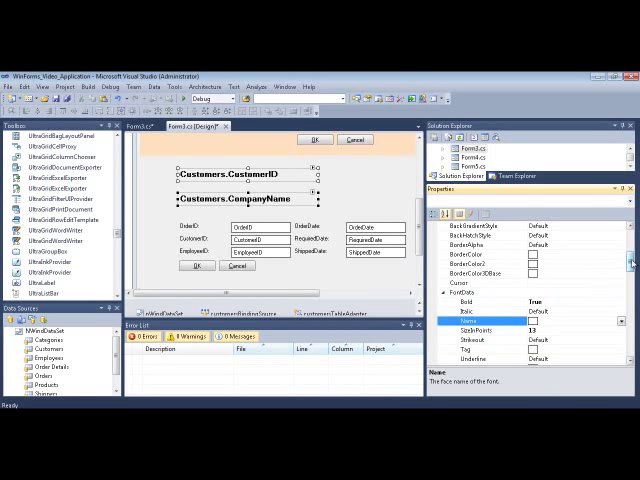
pyautogui.scroll(-3)
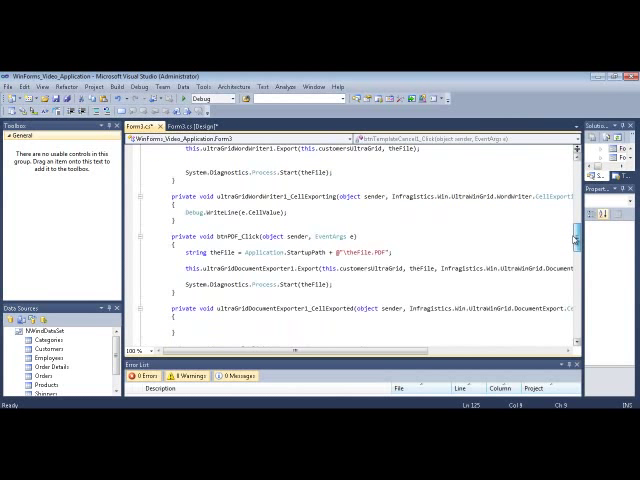
# Scroll to btnTemplateOK_Click and btnTemplateCancel_Click and mark the CloseTemplate argument.
pyautogui.scroll(-3)
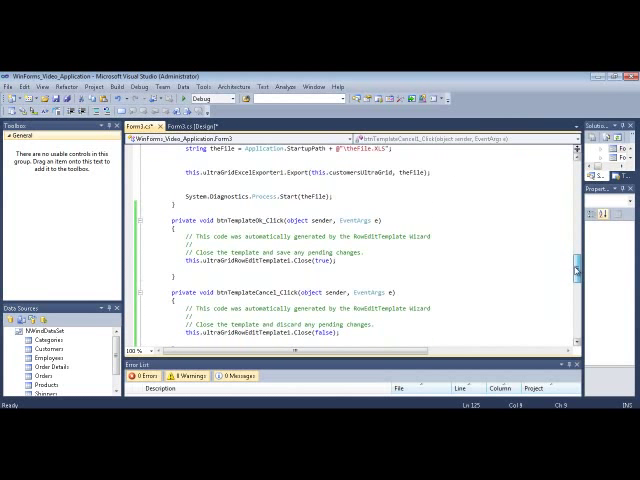
pyautogui.scroll(-3)
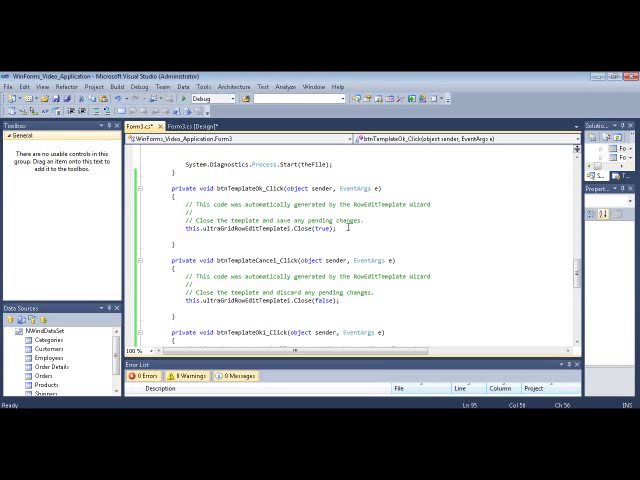
pyautogui.doubleClick(322, 228)
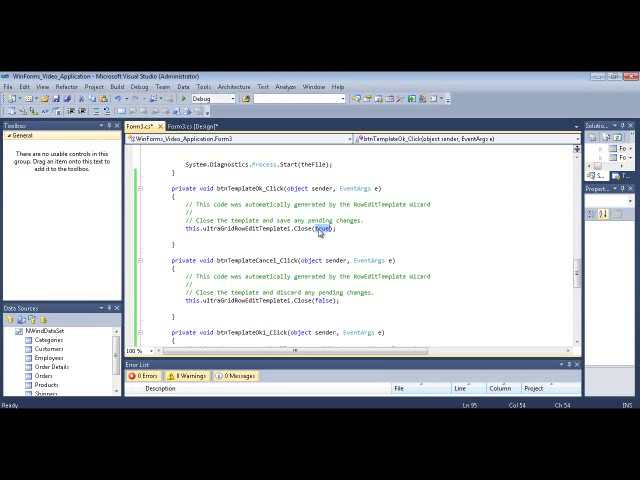